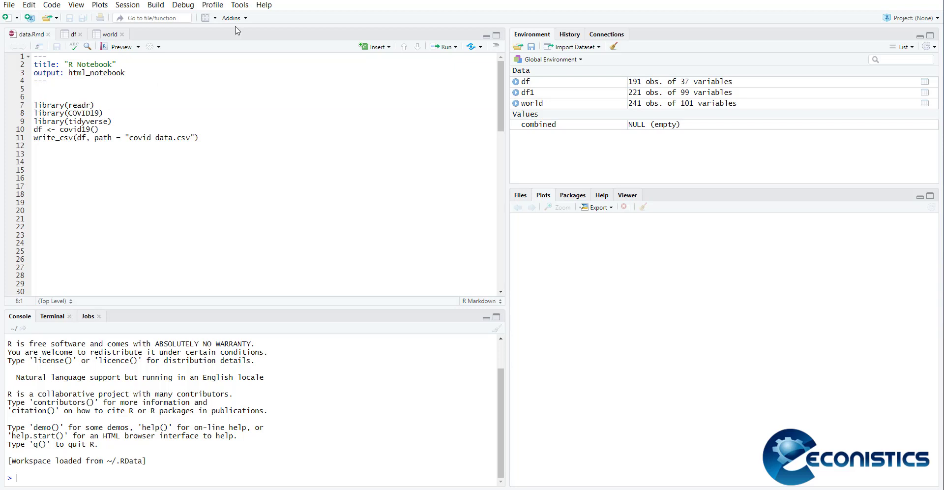
Step: Open the Install Packages dialog from Tools, then cancel without installing COVID19
left_click(239, 4)
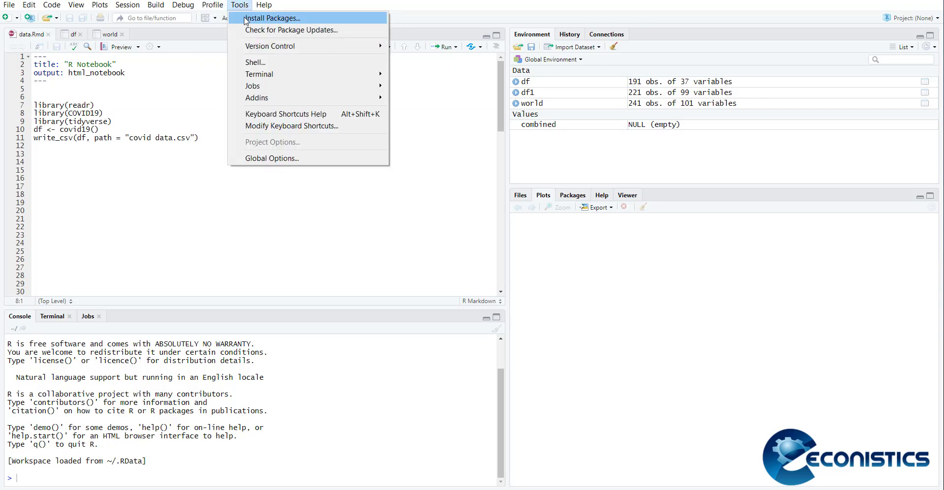
left_click(272, 17)
type("COVID19")
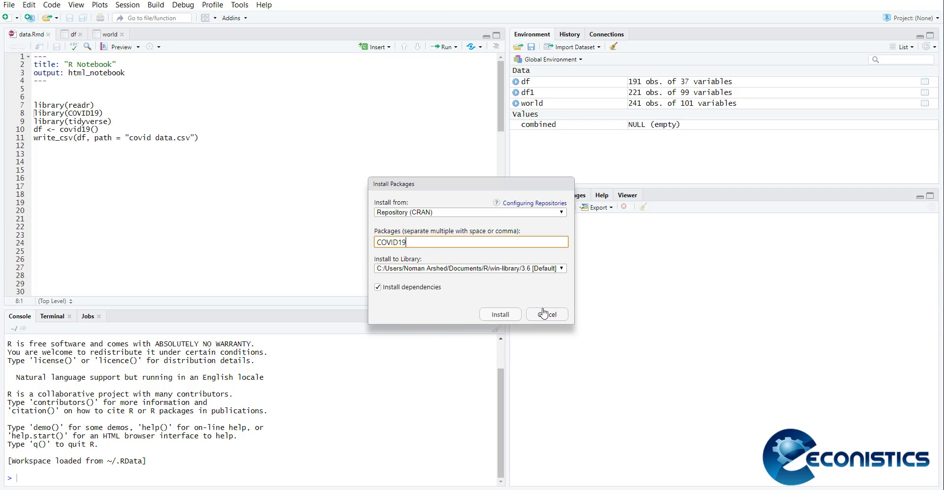
left_click(546, 314)
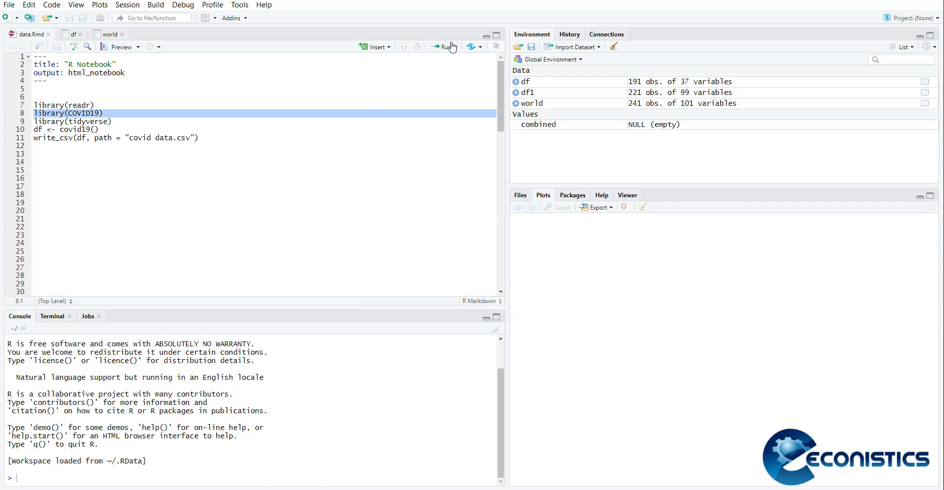
Step: Run library(COVID19), accept the package update, and select the df <- covid19() line
left_click(443, 47)
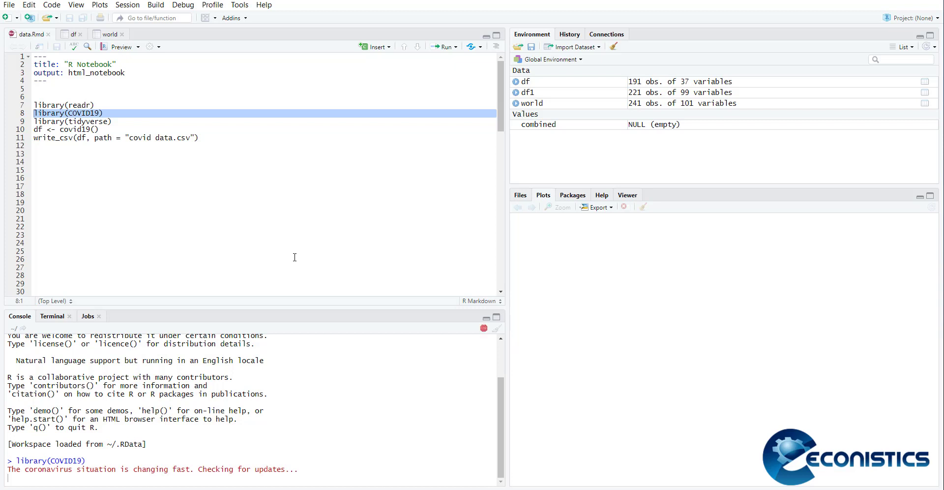
mouse_move(43, 140)
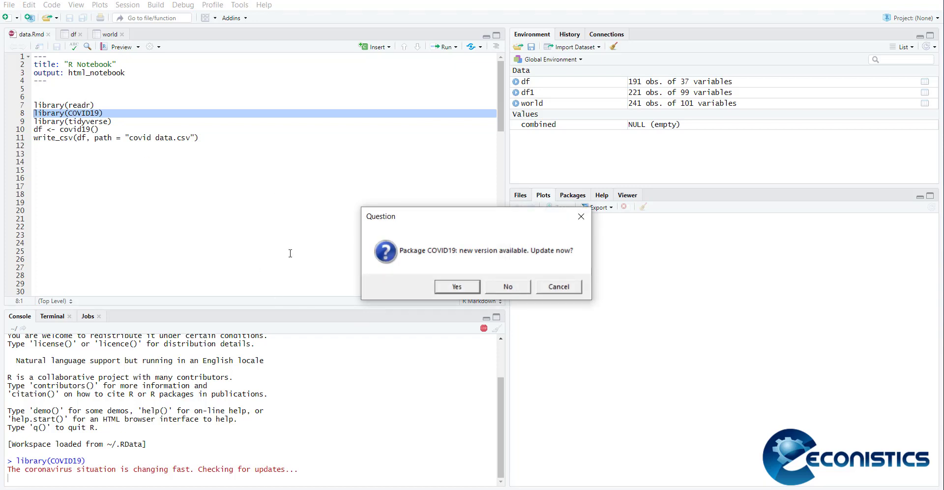
mouse_move(319, 306)
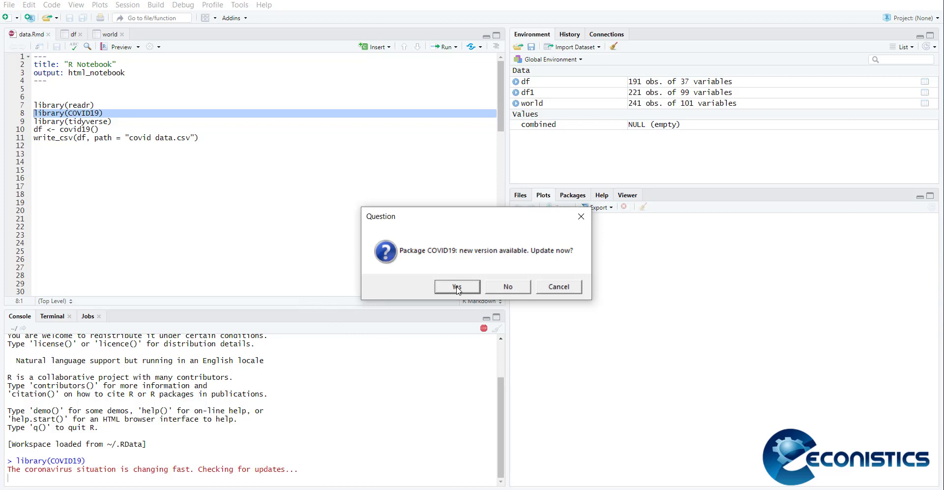
left_click(457, 286)
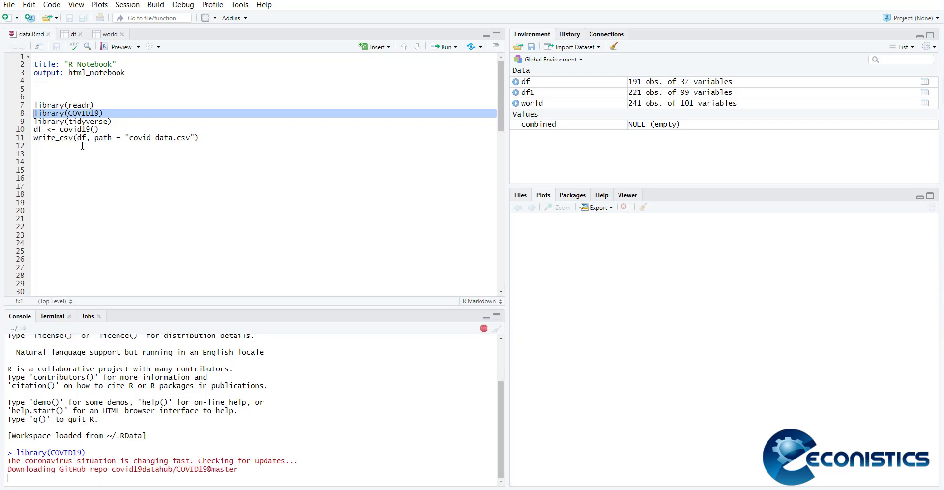
left_click(65, 129)
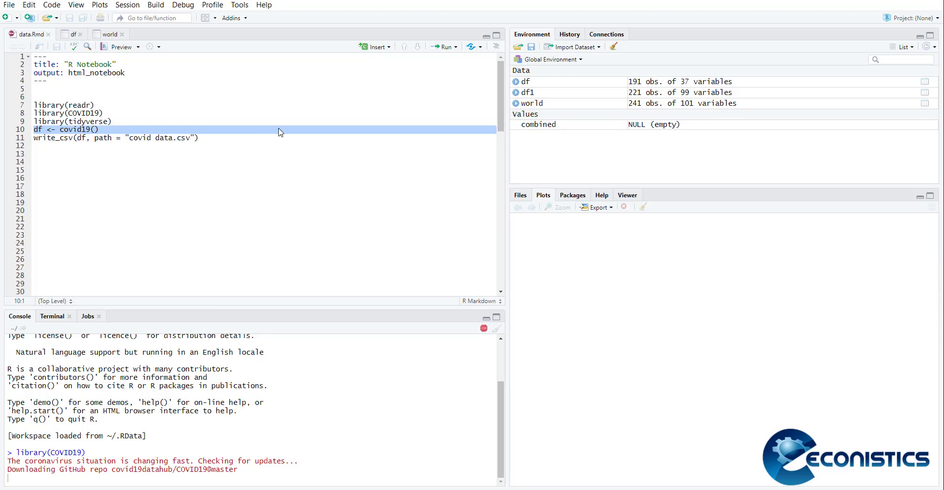
Step: Run only the selected df <- covid19() line from the Run menu
left_click(453, 47)
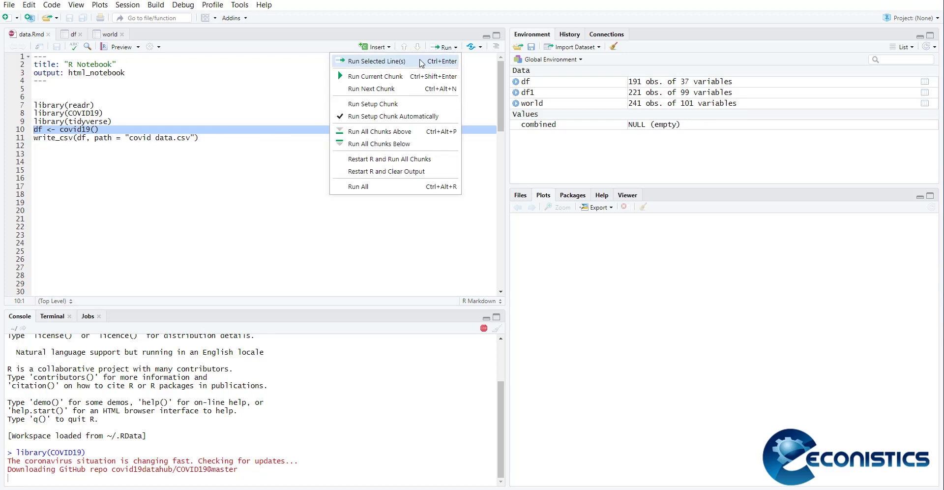
left_click(379, 61)
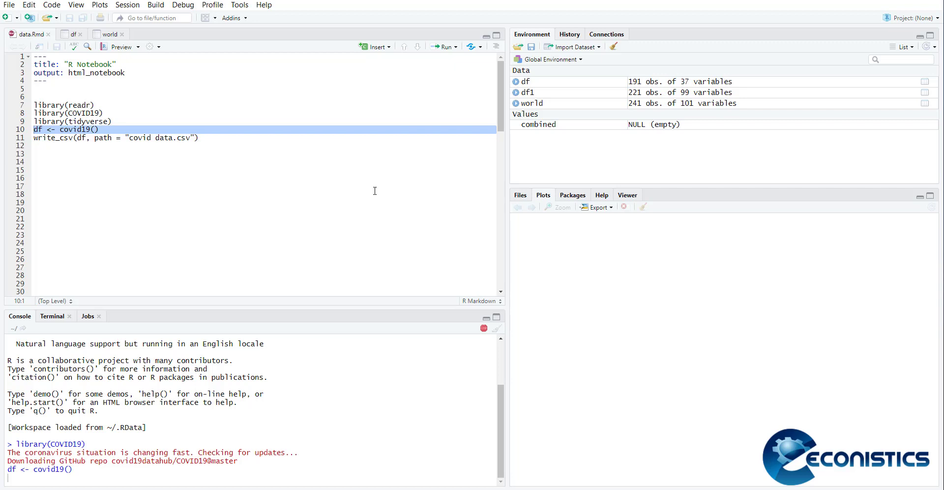
mouse_move(368, 257)
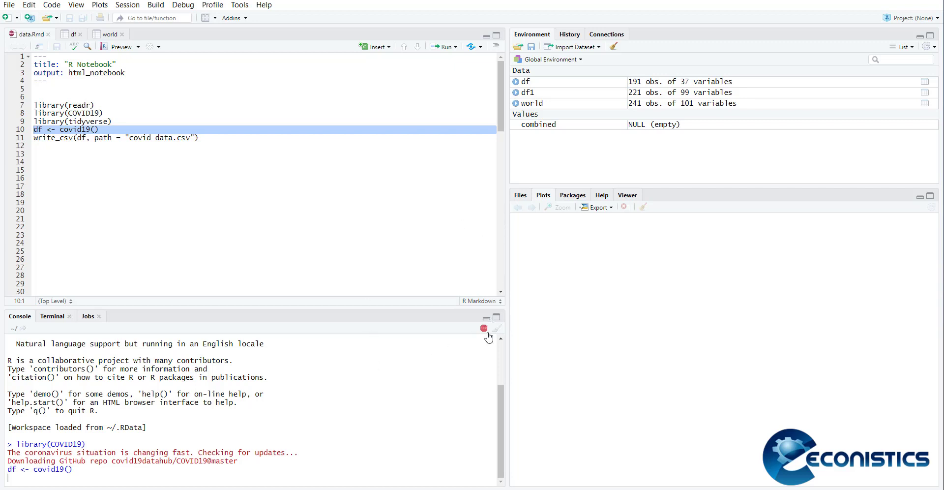
mouse_move(537, 359)
type("View(df)")
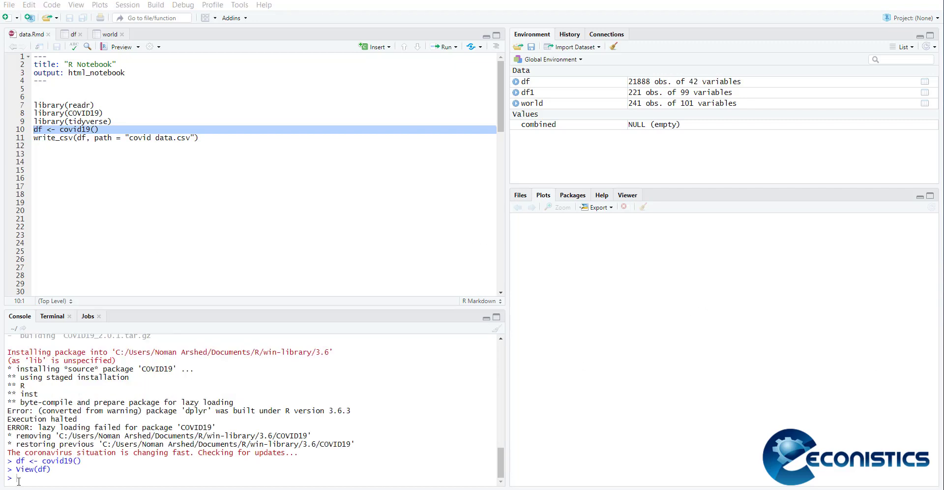
mouse_move(537, 84)
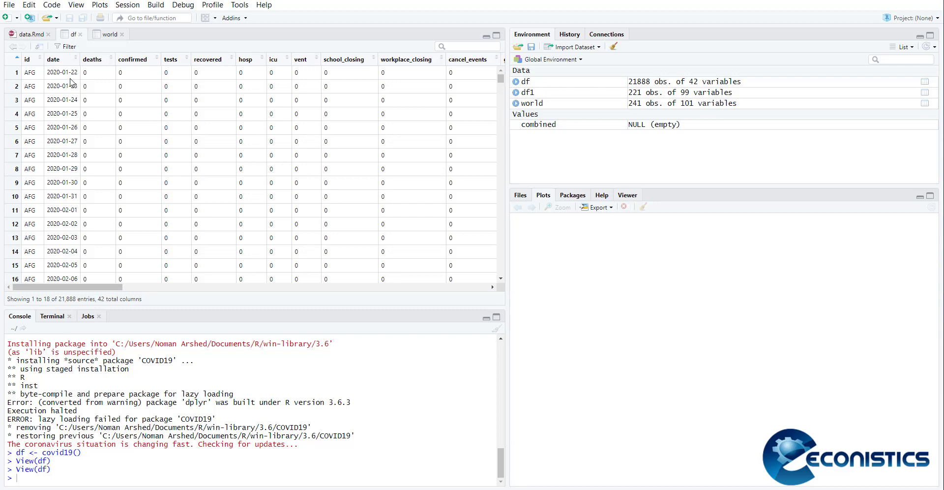
Step: Browse the df data viewer, scrolling down the rows and across the 42 columns
scroll("down", 3)
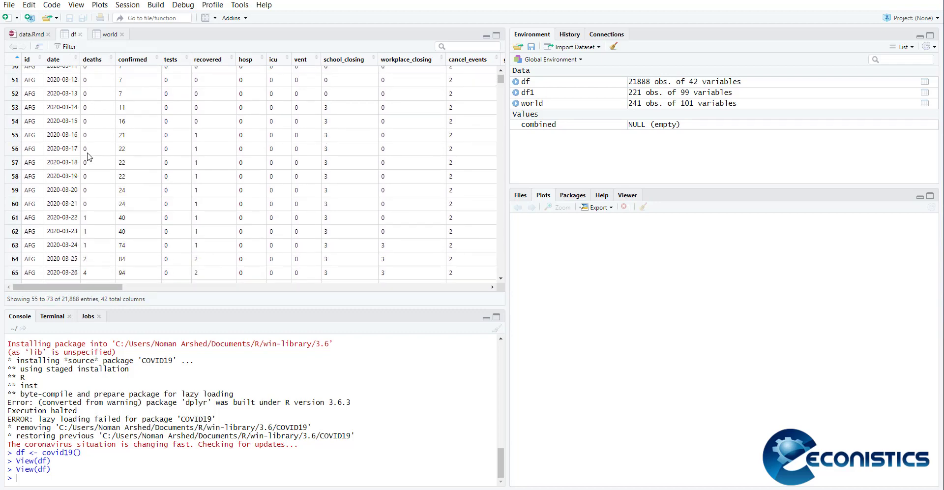
scroll("down", 3)
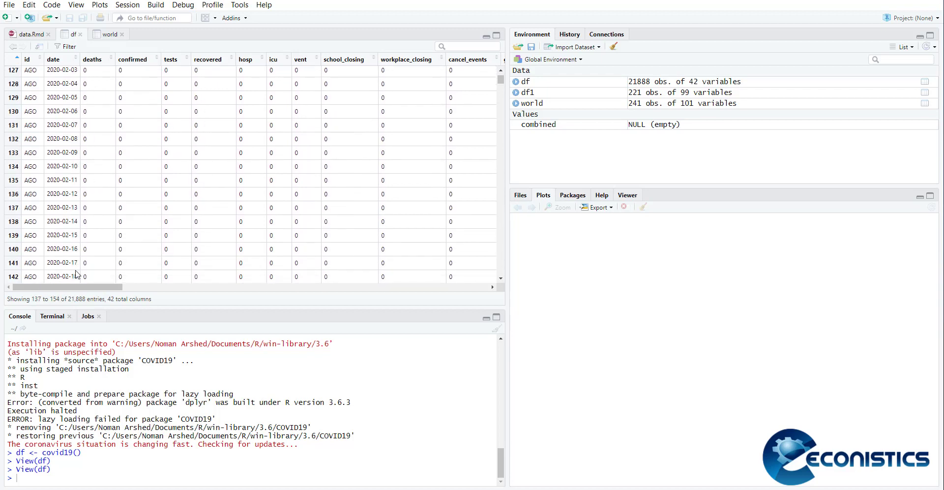
scroll("down", 3)
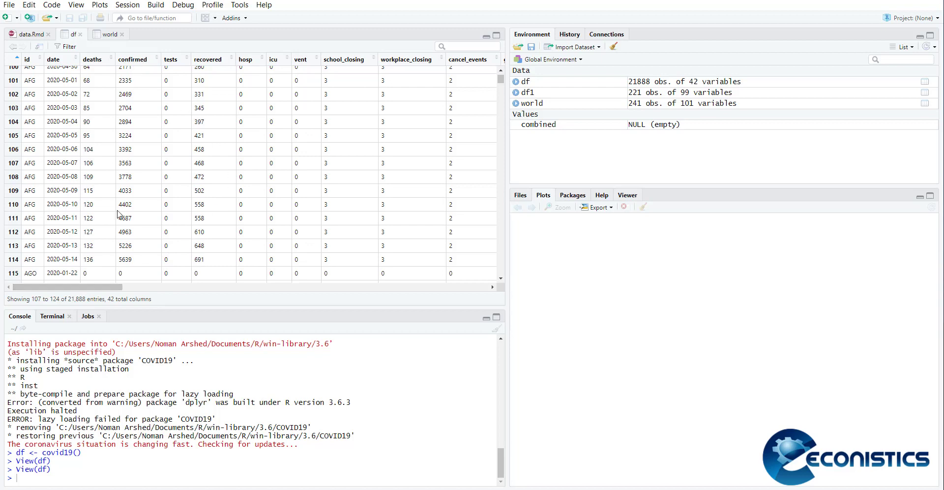
mouse_move(235, 145)
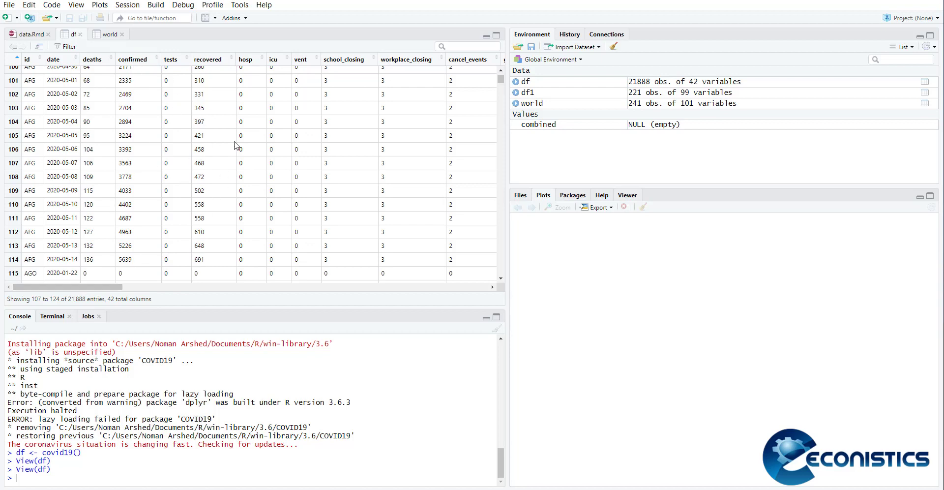
mouse_move(295, 65)
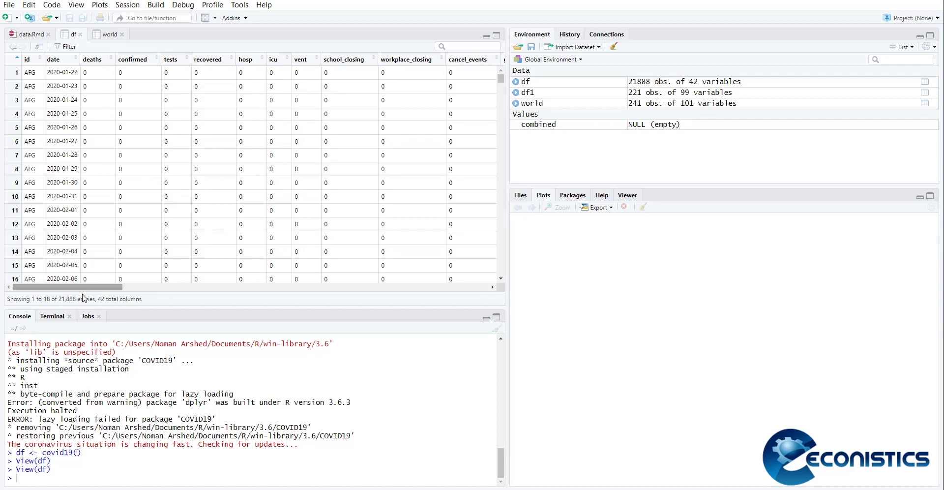
left_click_drag(82, 287, 166, 287)
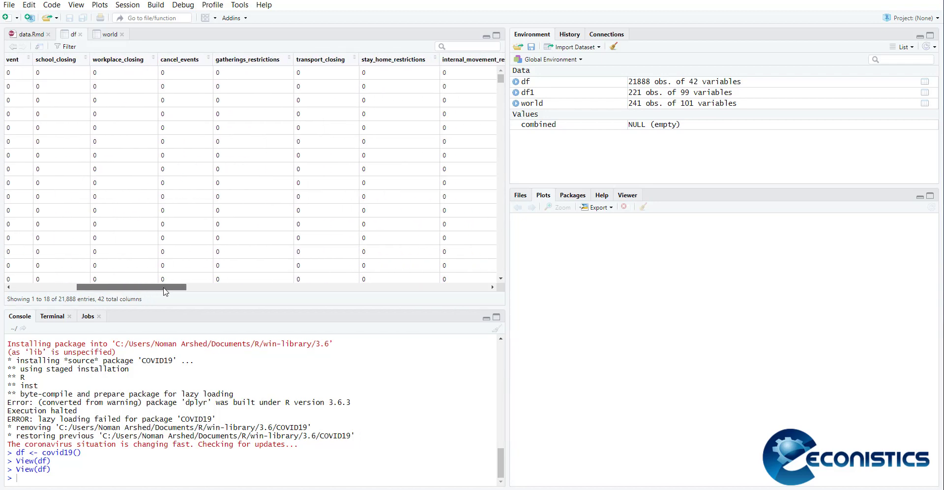